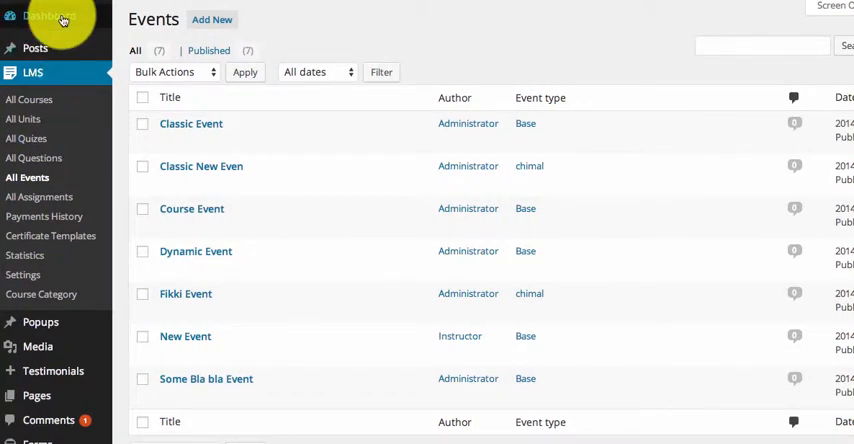
mouse_move(124, 90)
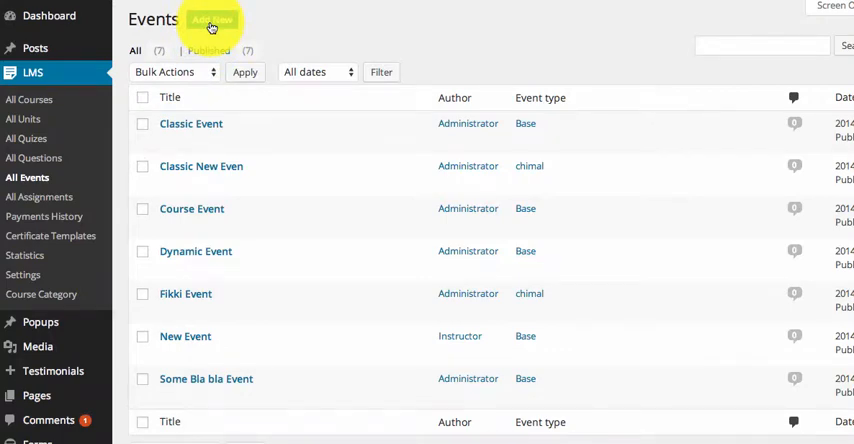
Step: Start a new event and title it 'All Course Event'
left_click(208, 21)
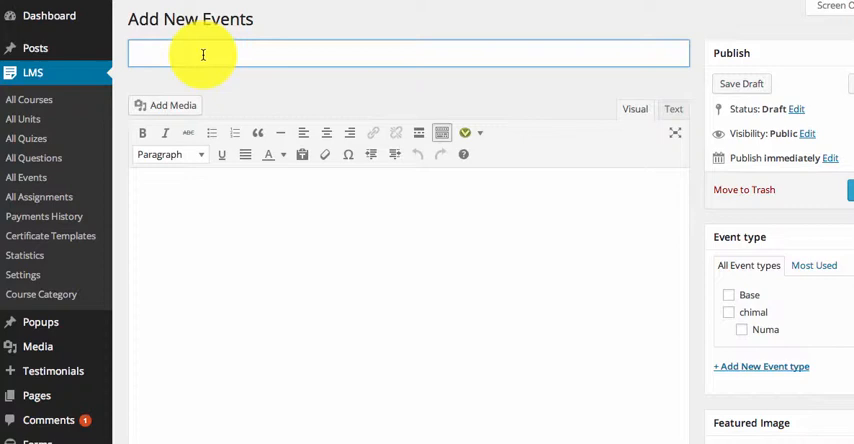
type("A")
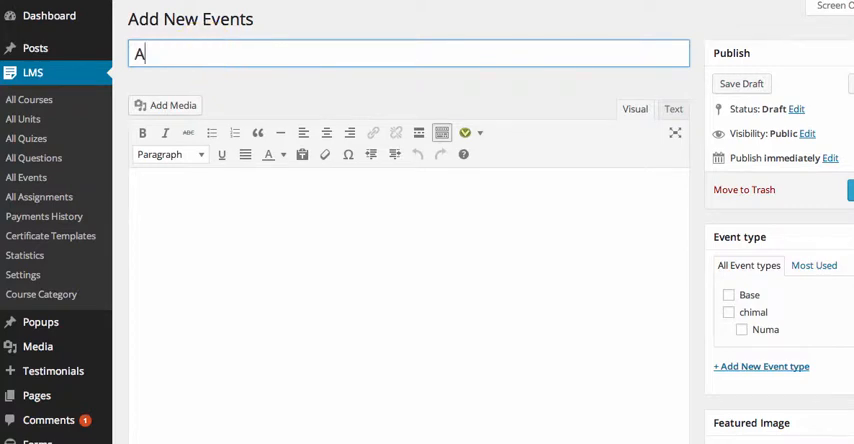
type("ll Course Event")
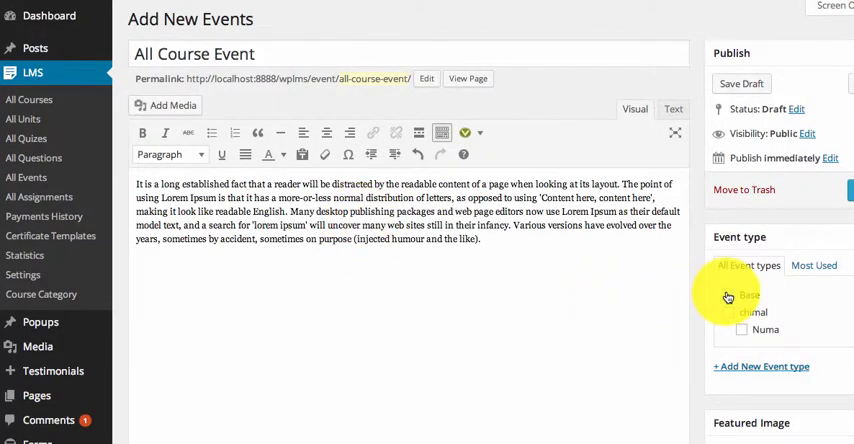
Step: Scroll down to the WPLMS event settings and pick the #e57f7f event colour
scroll("down", 3)
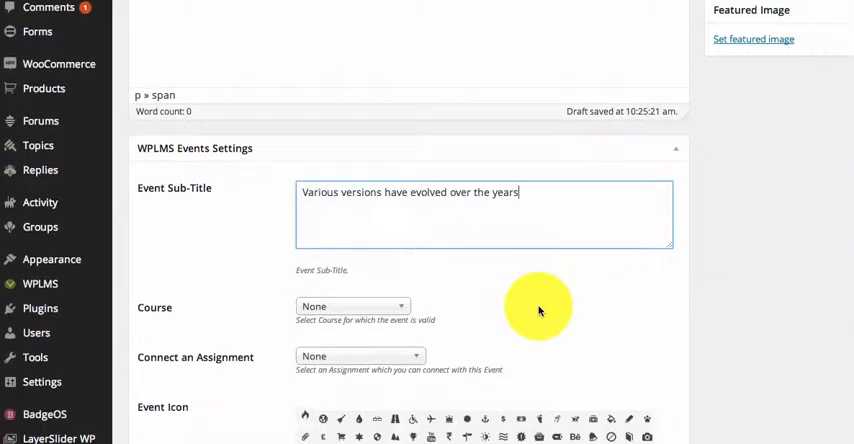
scroll("down", 3)
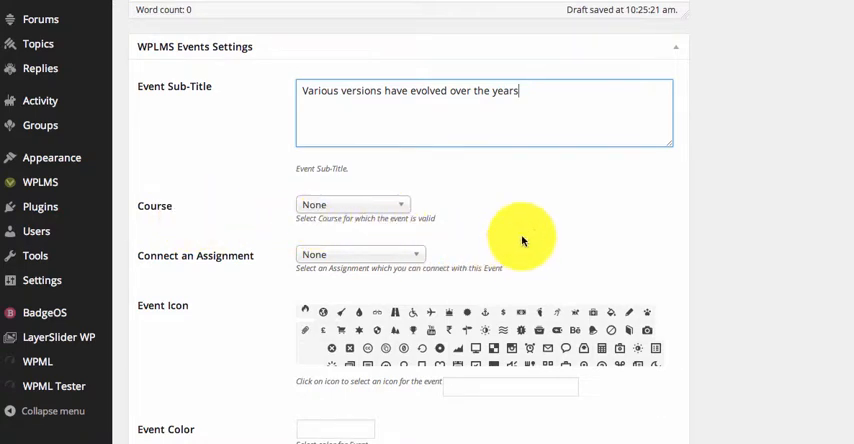
scroll("down", 3)
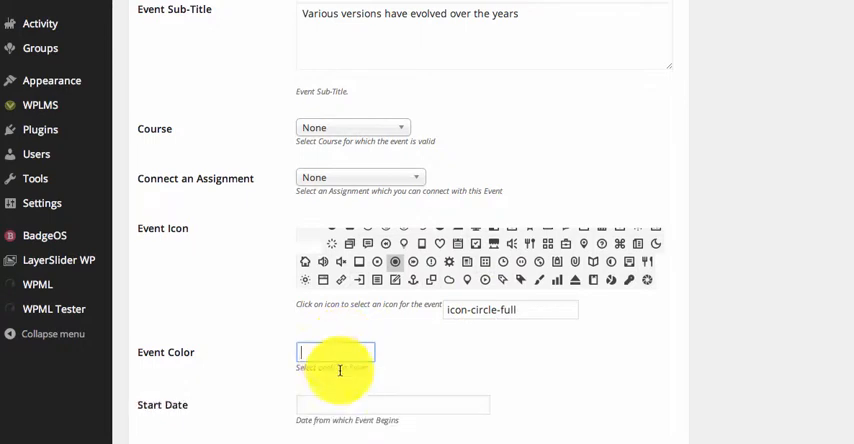
left_click(335, 352)
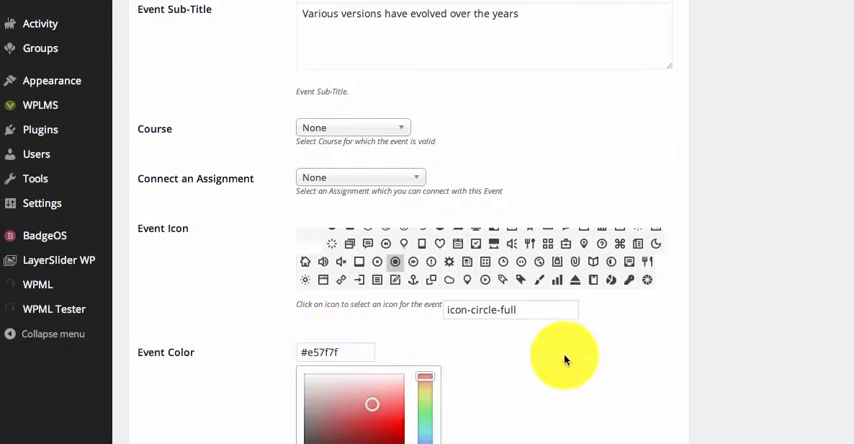
Step: Set dates 29–31 May 2014, start time 04:00 AM, an end time, and show location
scroll("down", 3)
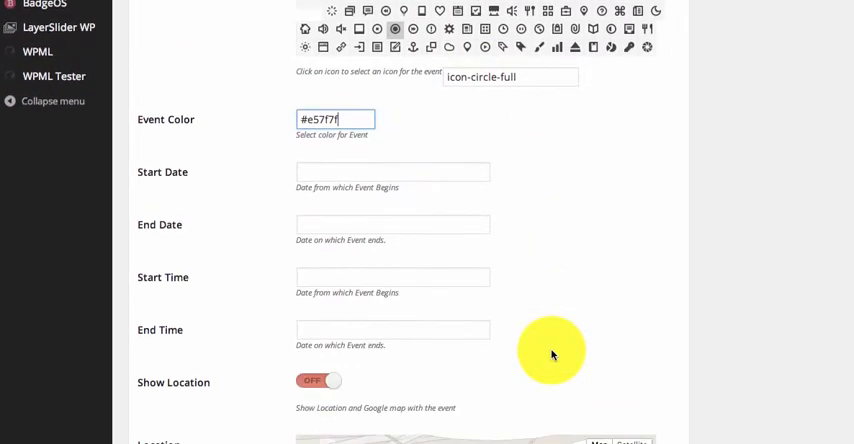
left_click(392, 171)
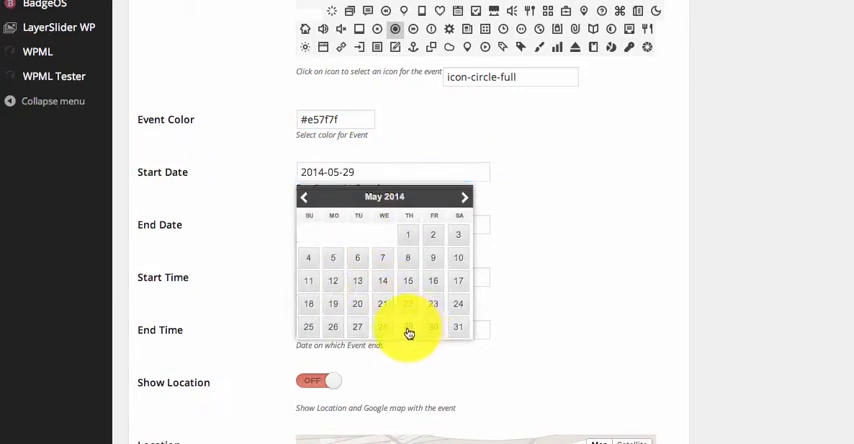
left_click(458, 328)
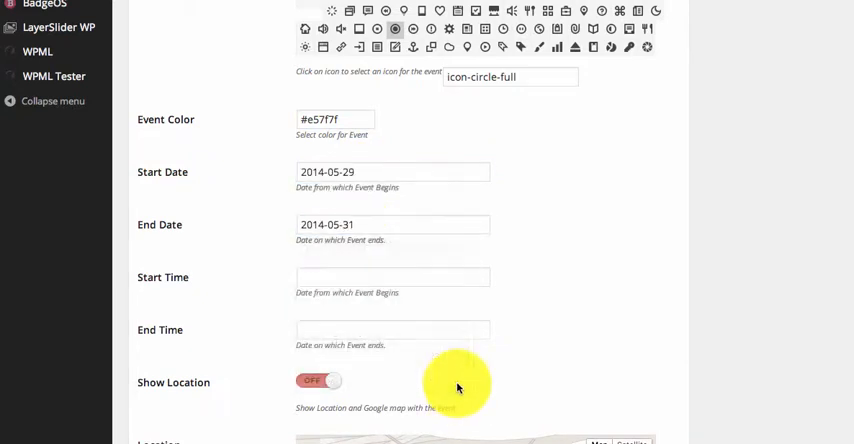
left_click(392, 277)
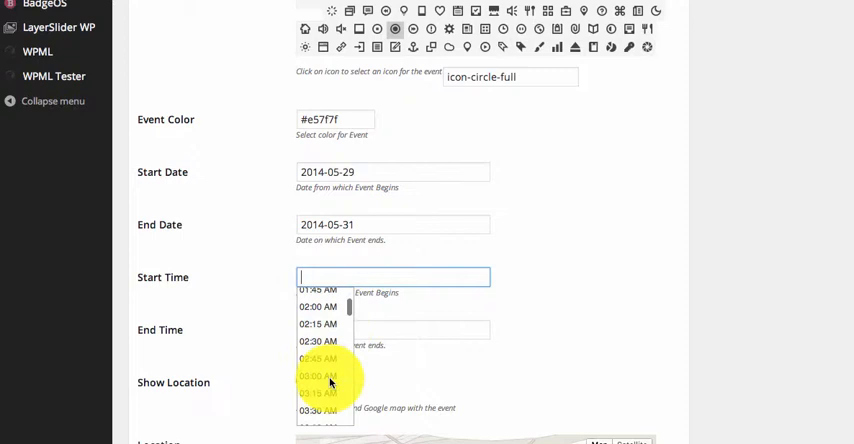
left_click(318, 377)
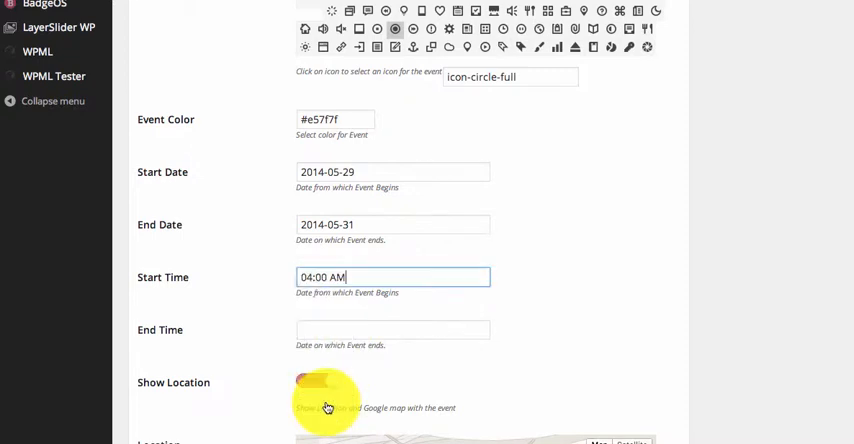
left_click(392, 329)
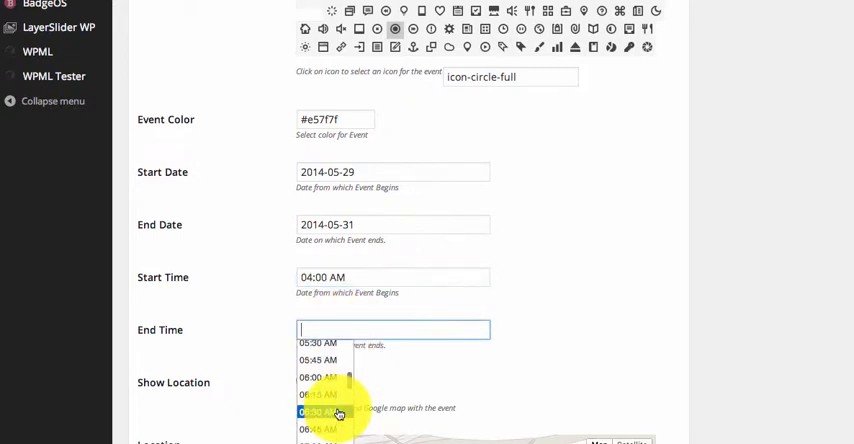
left_click(318, 411)
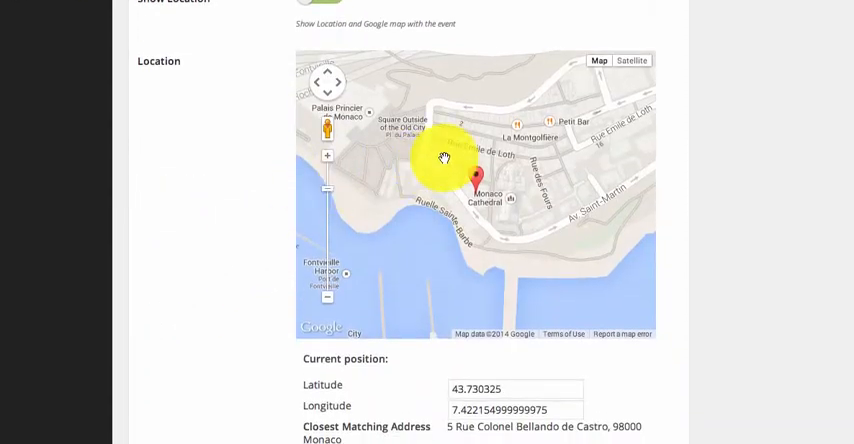
Step: Move the map pin to 1 Route de la Piscine and add an information point
left_click_drag(444, 158, 428, 294)
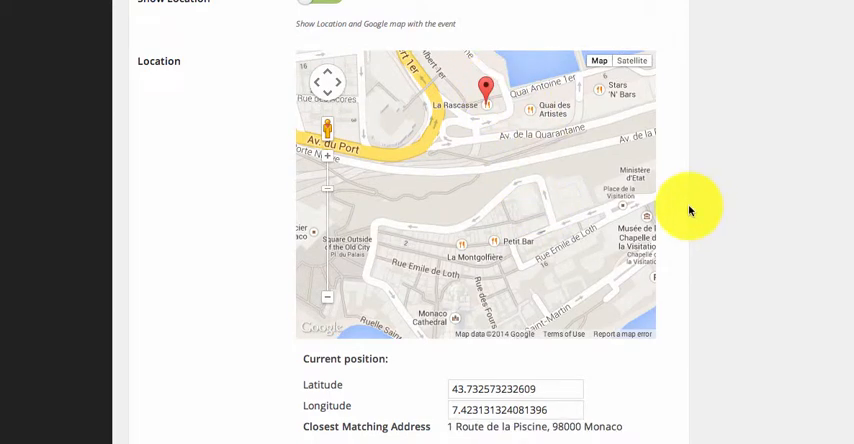
scroll("down", 3)
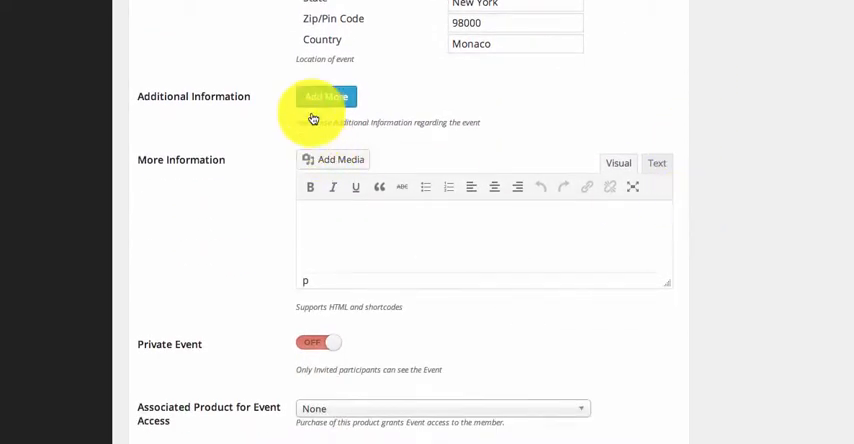
left_click(326, 96)
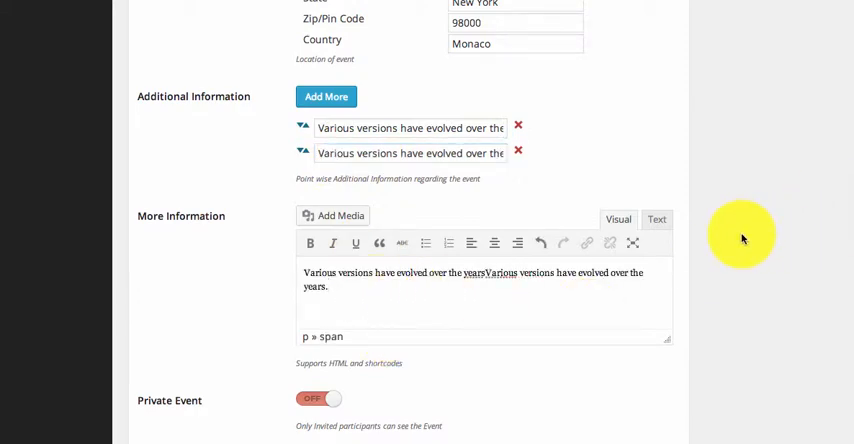
Step: Set the event to private and look for a product granting event access
scroll("down", 3)
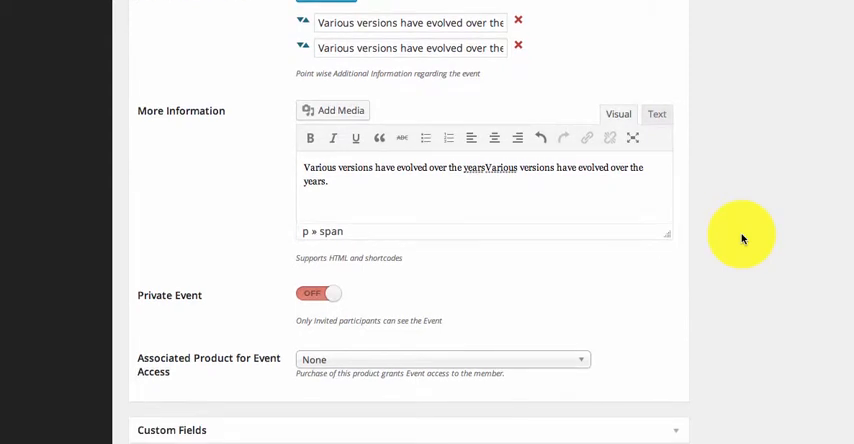
left_click(318, 293)
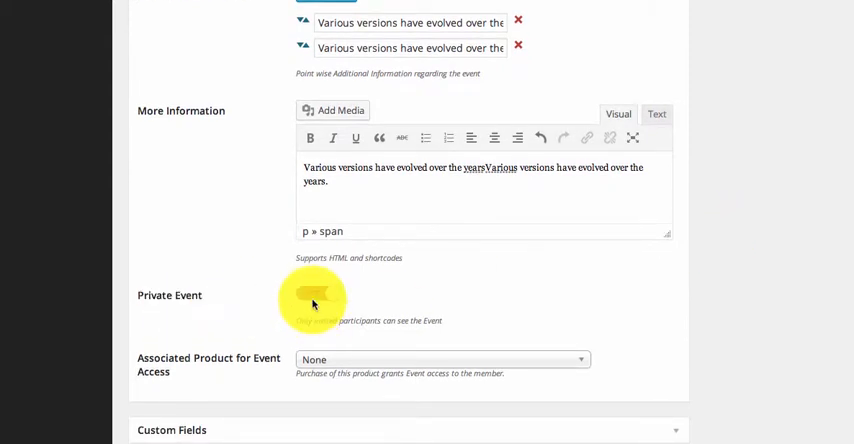
left_click(313, 304)
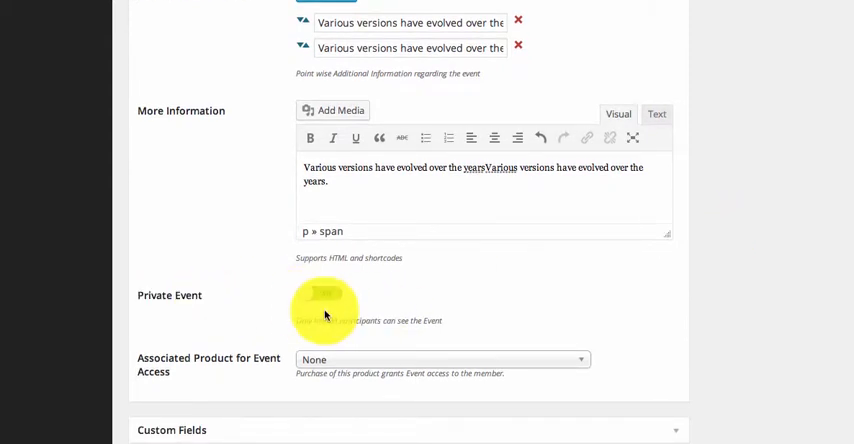
left_click(318, 293)
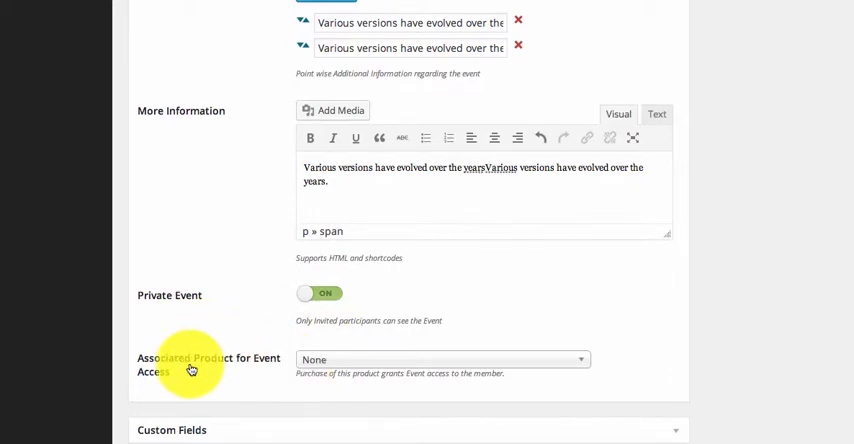
left_click(440, 359)
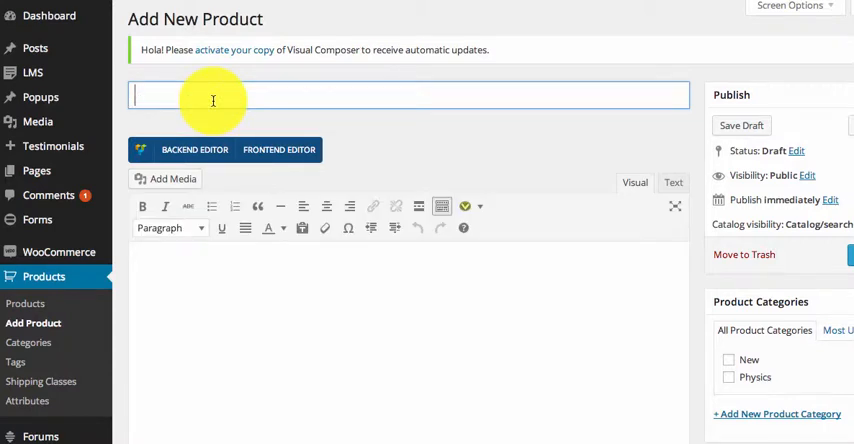
Step: Title the product 'All Co…', make it virtual and downloadable, priced at £30
type("All Co")
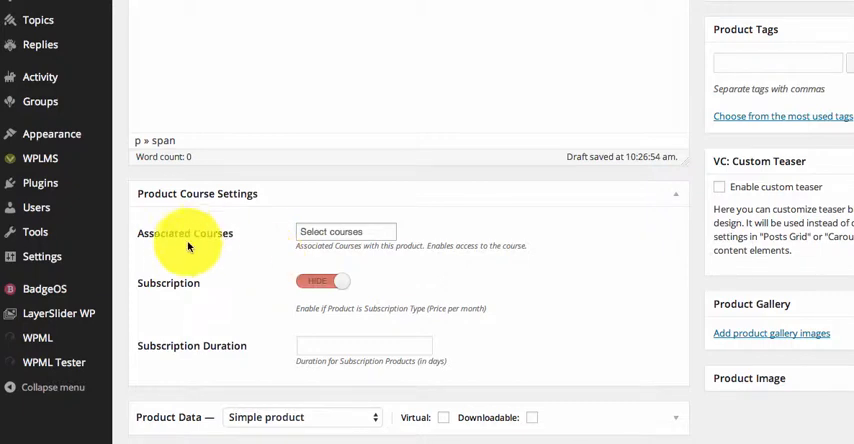
mouse_move(677, 199)
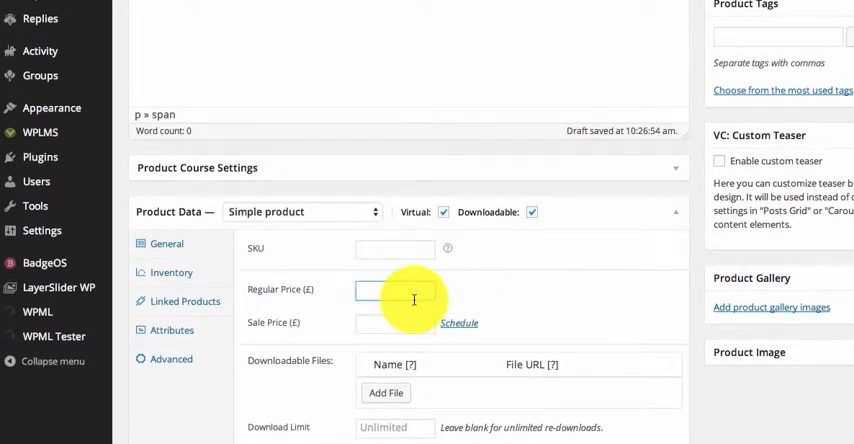
type("30")
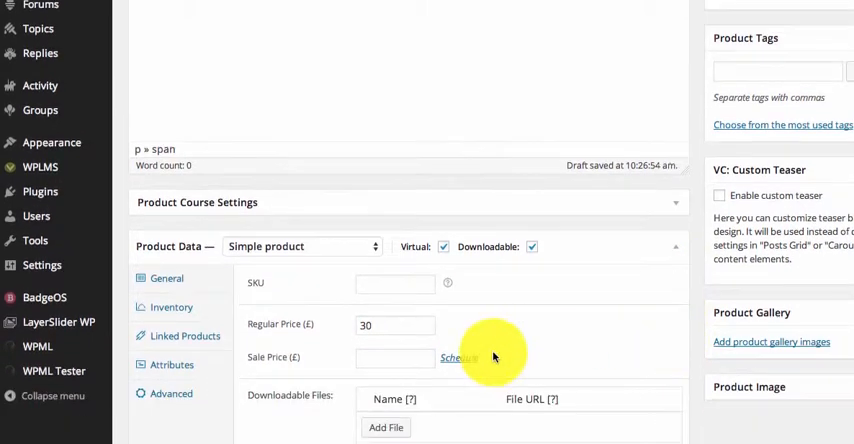
scroll("up", 3)
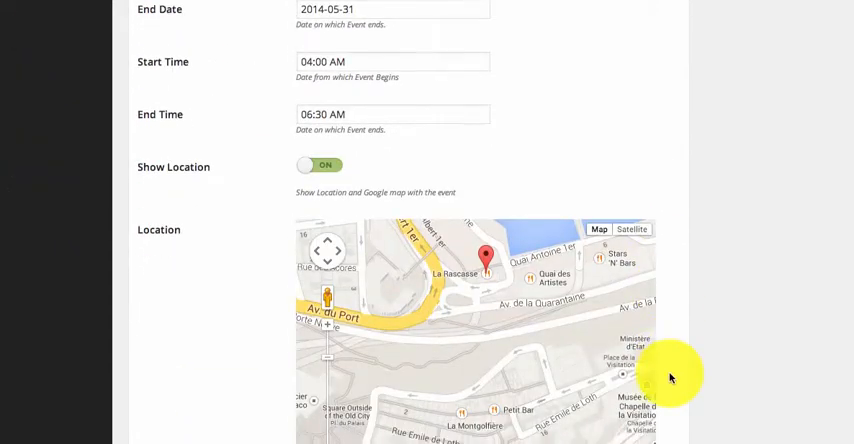
Step: Add the lorem ipsum description to All Course Event and update it
scroll("down", 3)
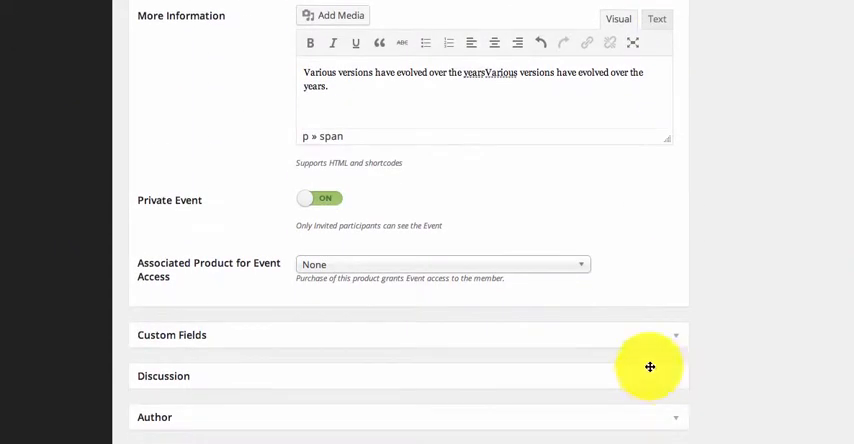
mouse_move(681, 245)
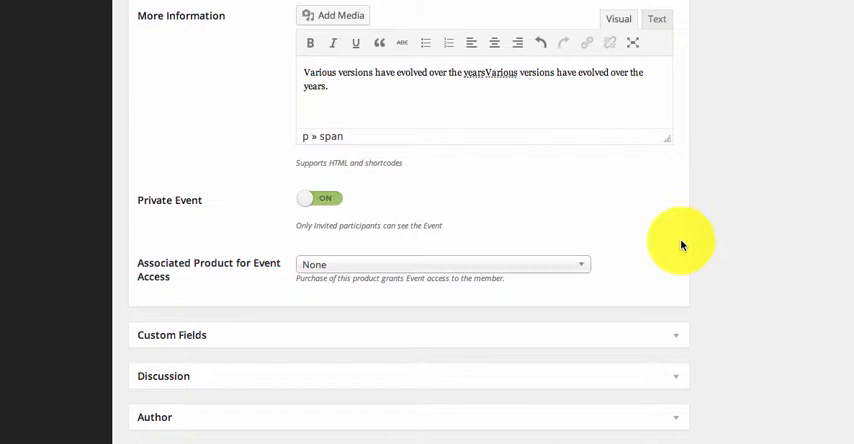
mouse_move(684, 180)
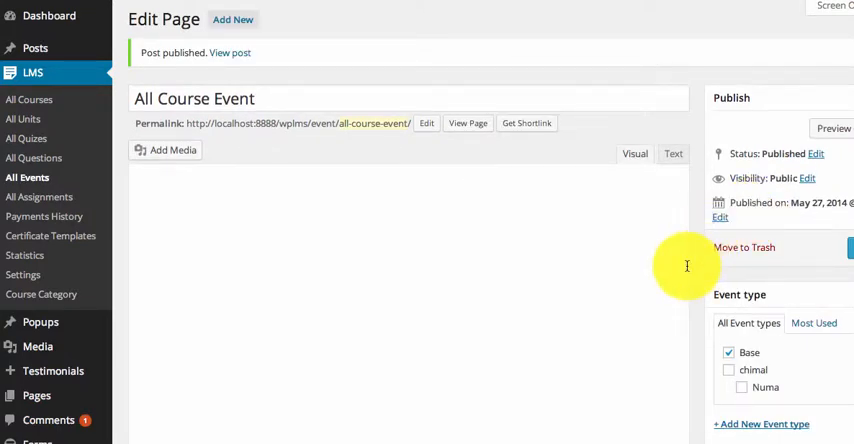
scroll("down", 3)
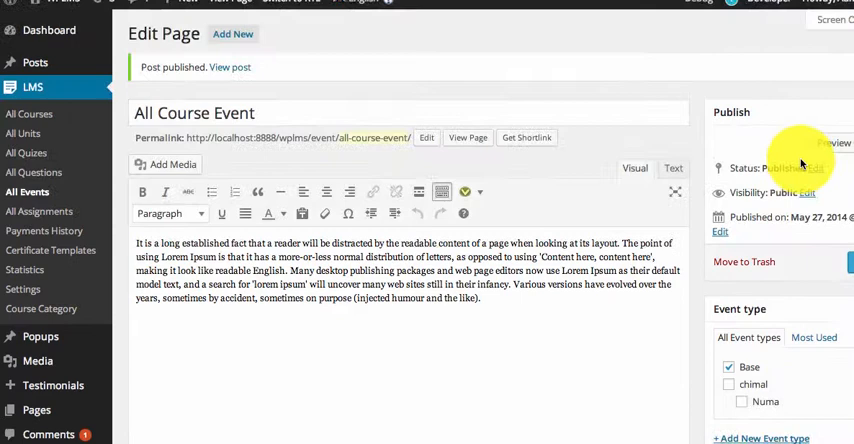
scroll("up", 3)
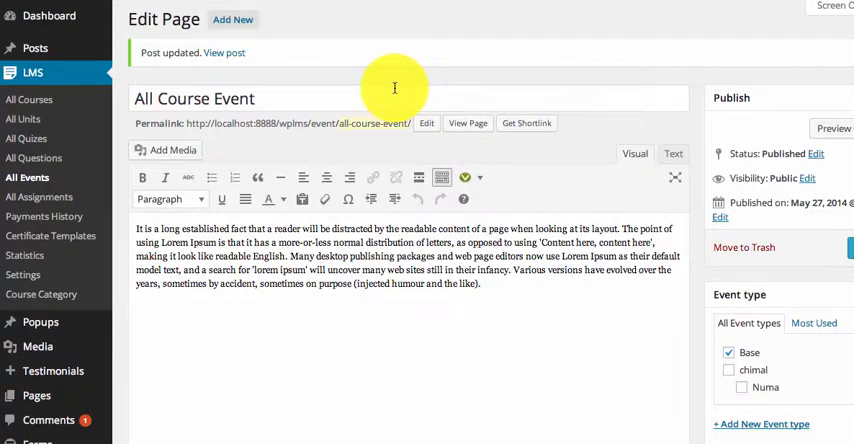
Step: View the live All Course Event page and scroll through its dates, venue and description
left_click(467, 123)
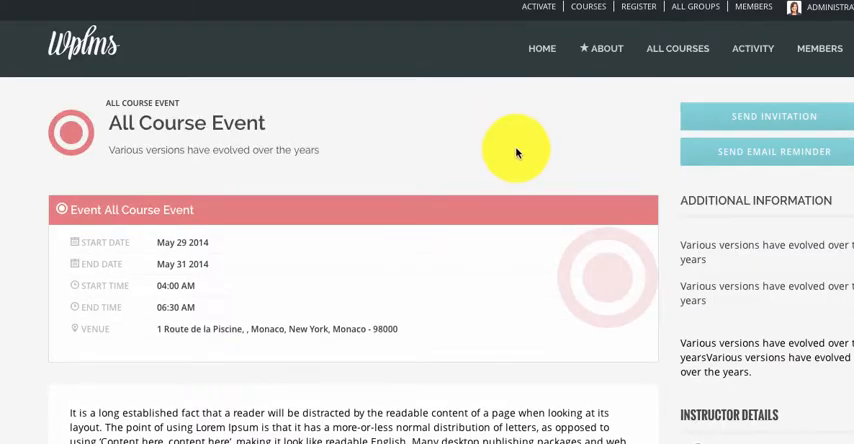
scroll("down", 3)
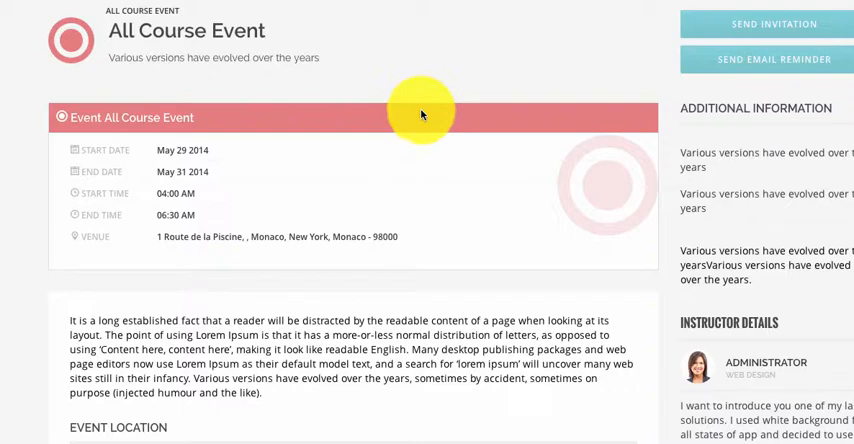
scroll("down", 3)
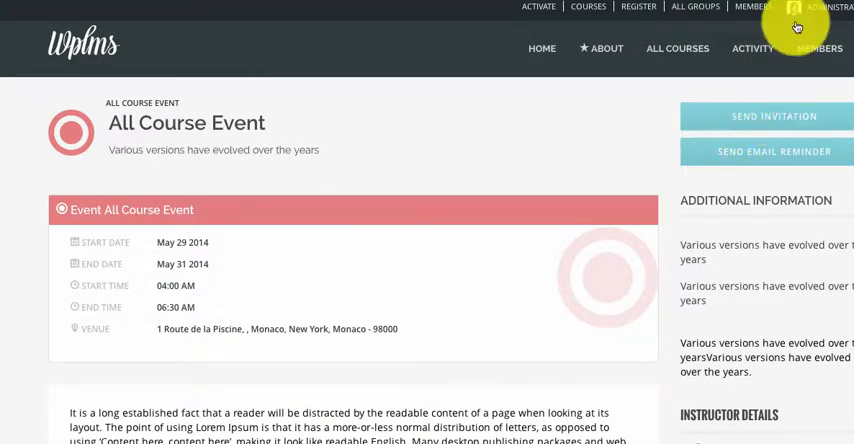
Step: Log out of the admin account and log back in as student 'ryu'
left_click(793, 8)
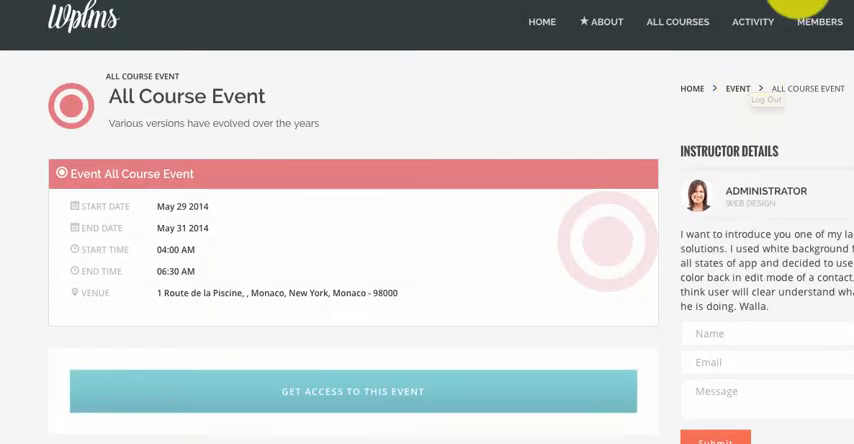
left_click(819, 21)
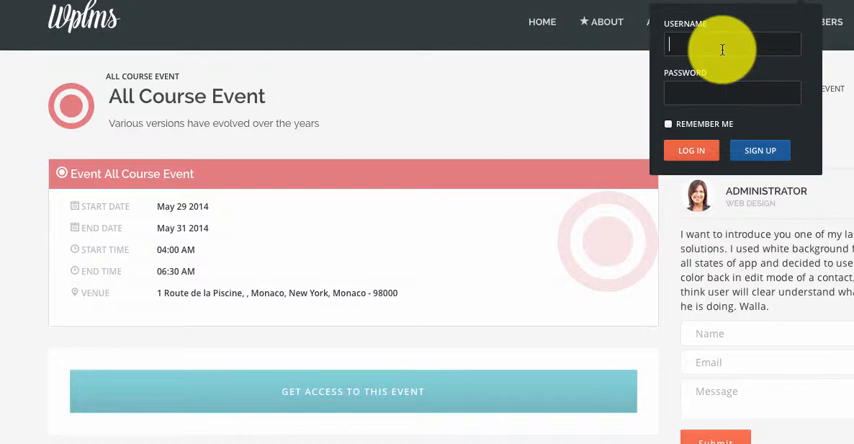
type("ryu")
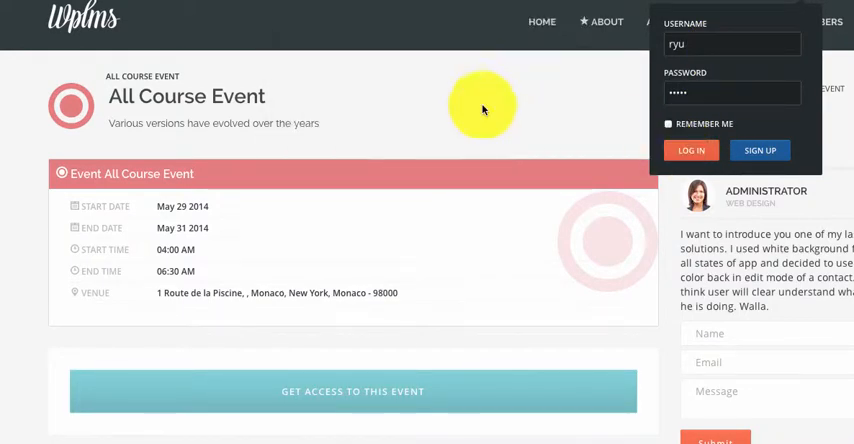
left_click(541, 21)
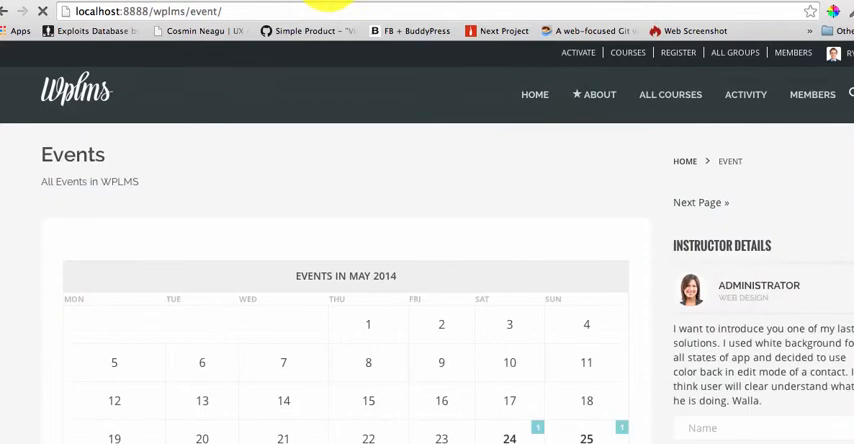
Step: Select May 29 on the Events calendar and open All Course Event
scroll("down", 3)
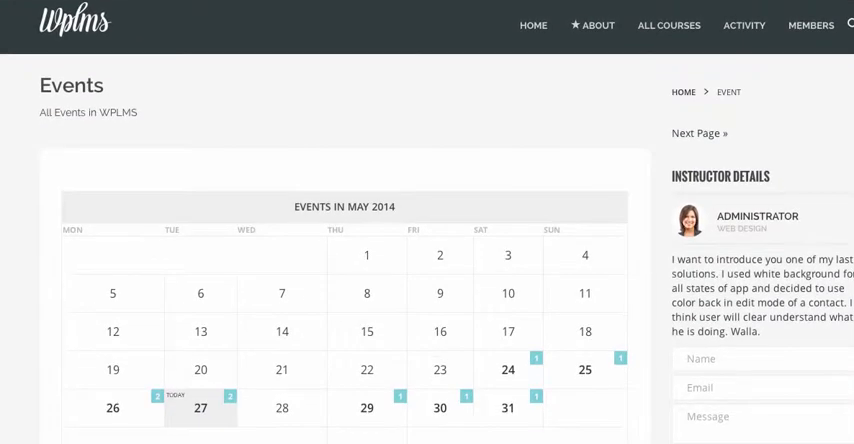
scroll("down", 3)
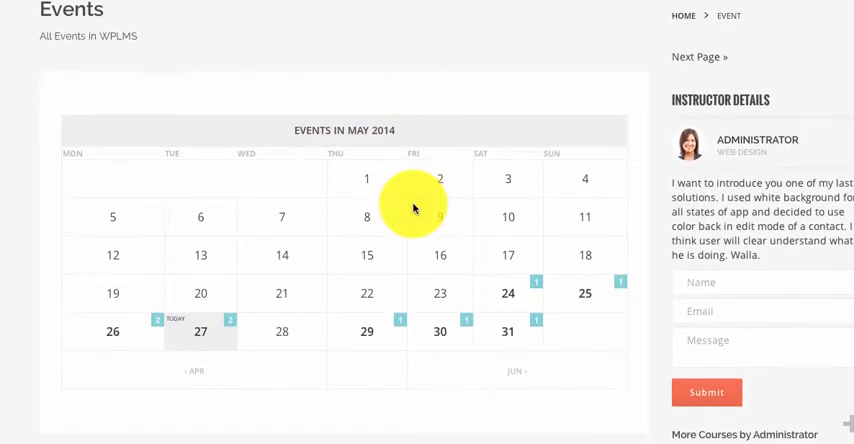
scroll("down", 3)
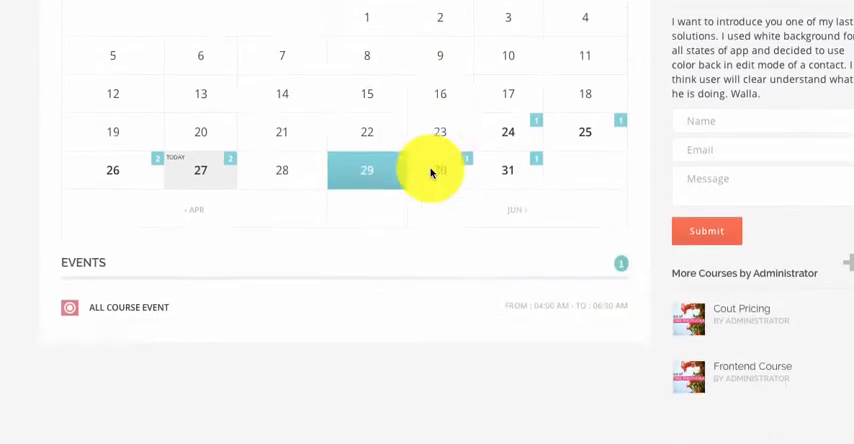
scroll("down", 3)
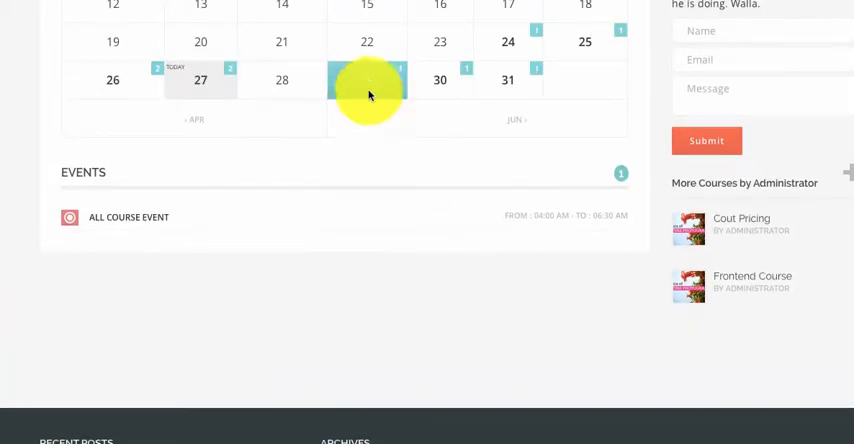
left_click(367, 79)
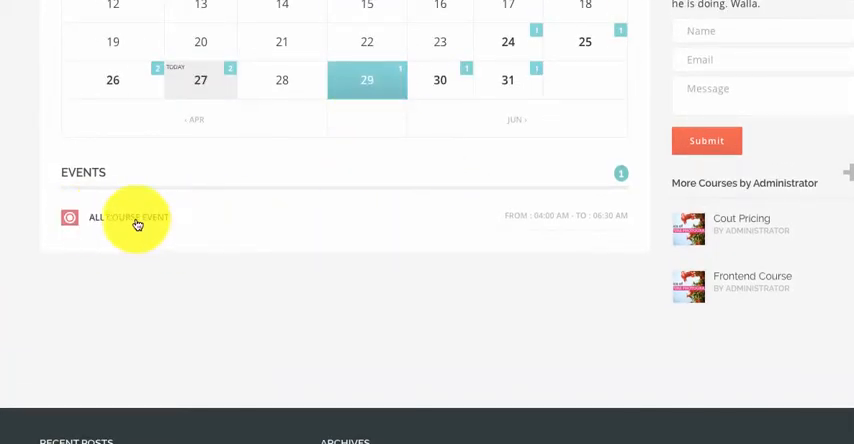
left_click(128, 217)
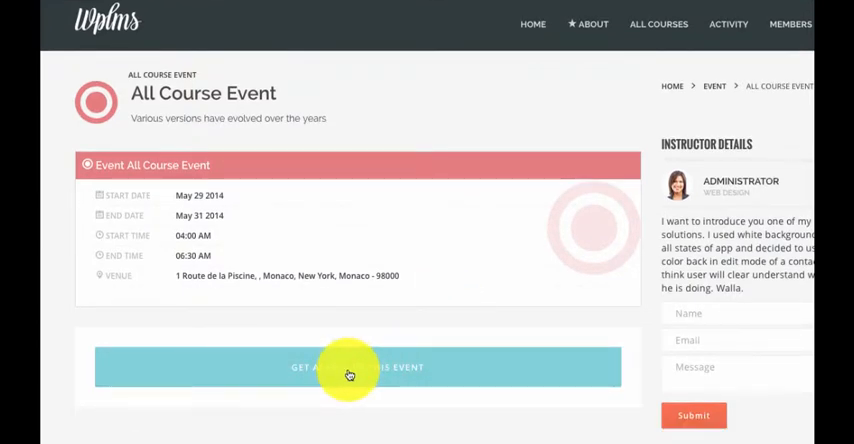
Step: Request event access, proceed through checkout with direct bank transfer, and accept the terms
left_click(357, 367)
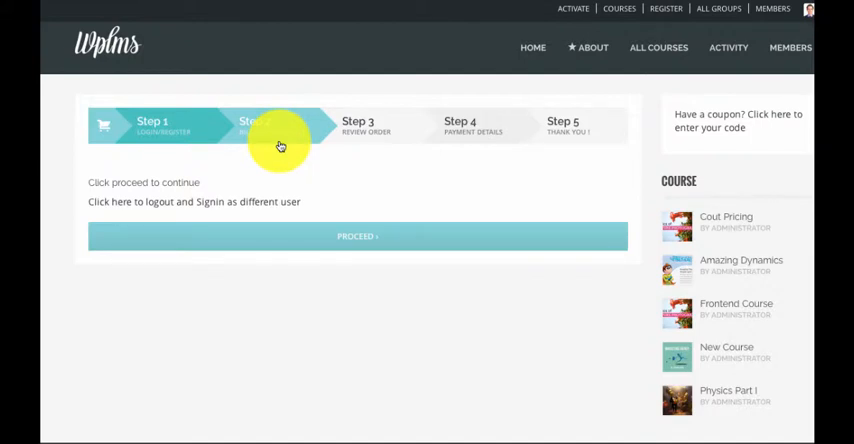
left_click(357, 236)
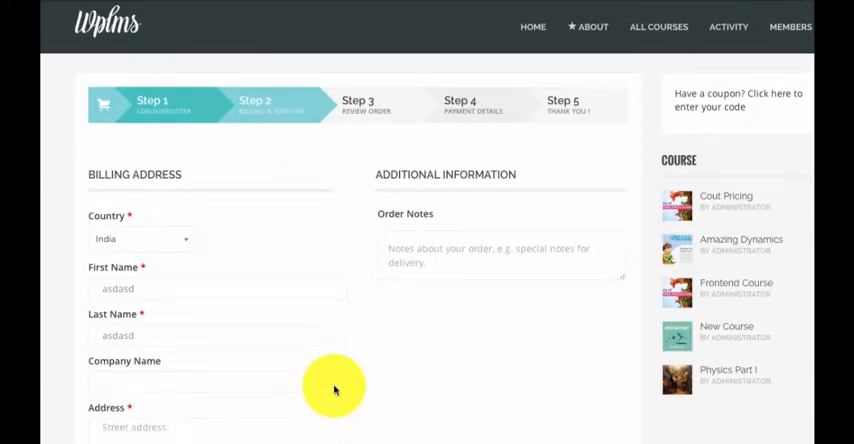
scroll("down", 3)
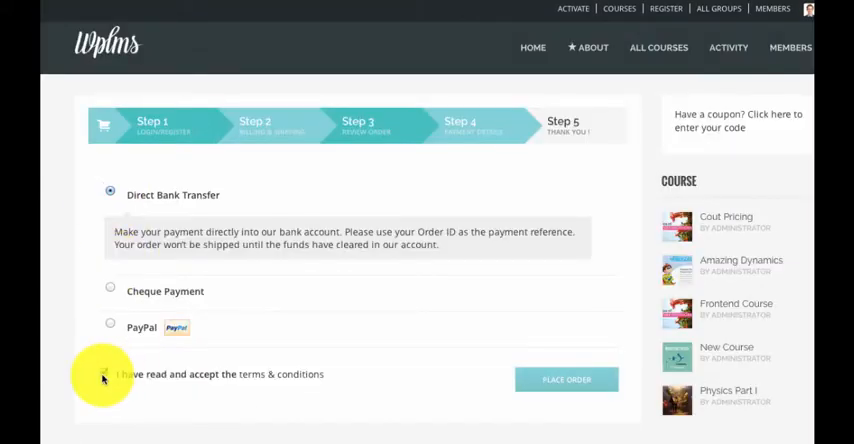
left_click(104, 374)
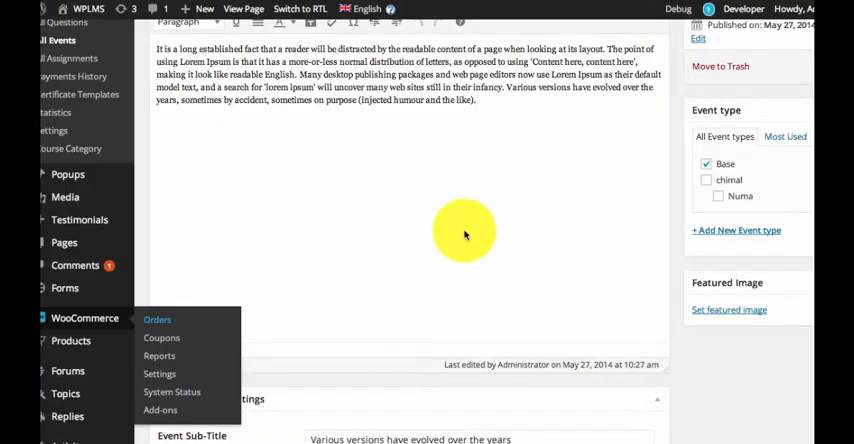
Step: Open WooCommerce Orders and mark order #2492 as complete
left_click(157, 319)
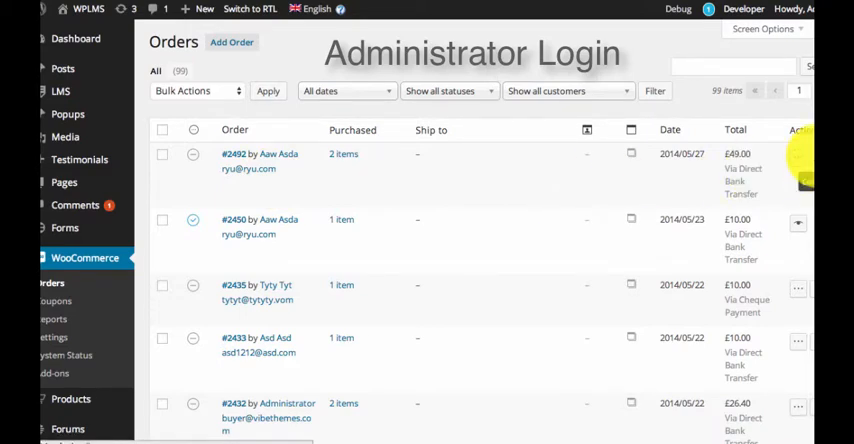
left_click(789, 9)
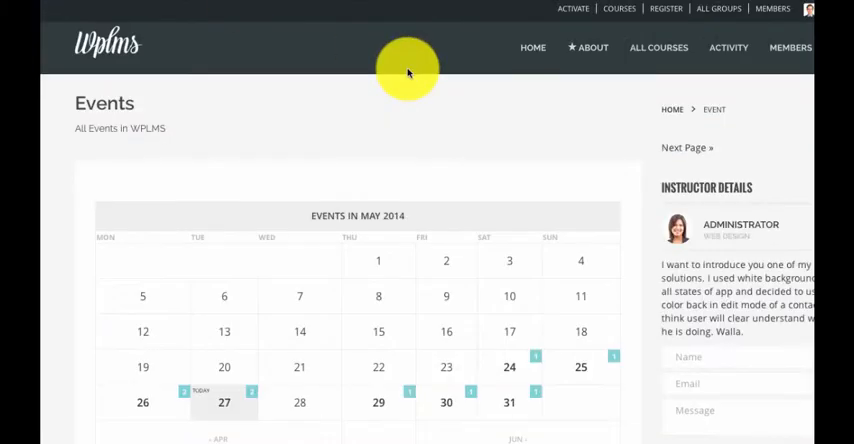
Step: Open the All Course Event from the May 29 calendar and scroll to its location map
scroll("down", 3)
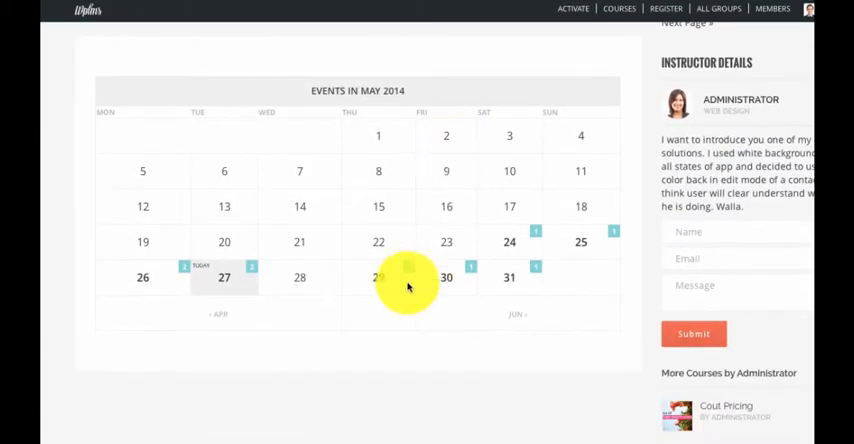
scroll("down", 3)
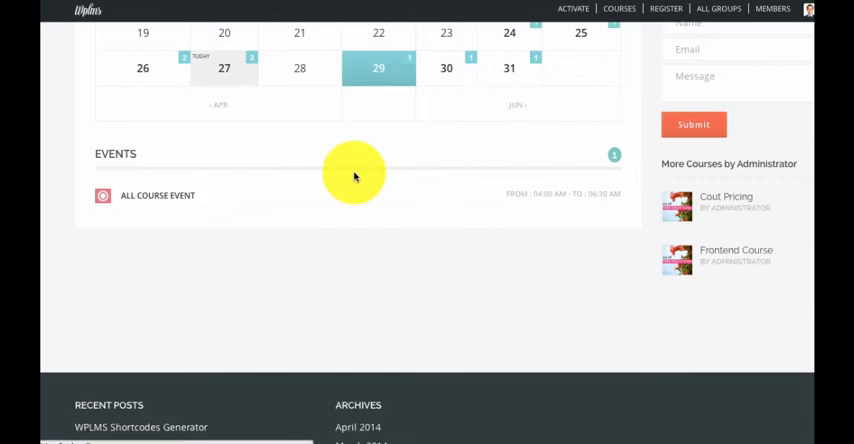
left_click(157, 195)
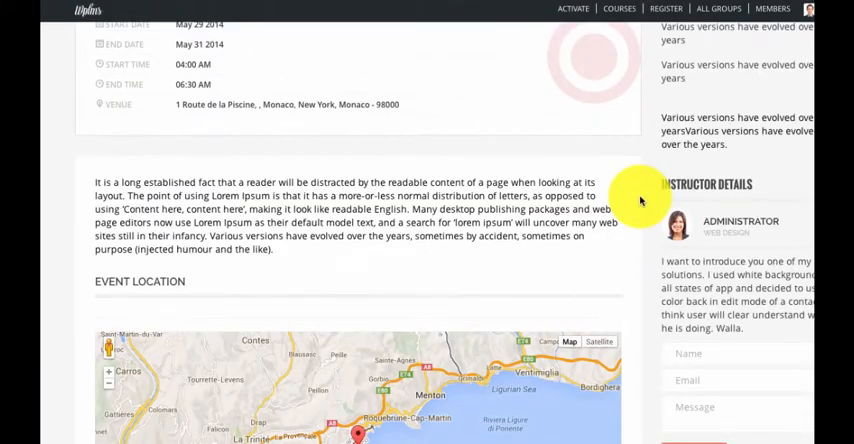
scroll("up", 3)
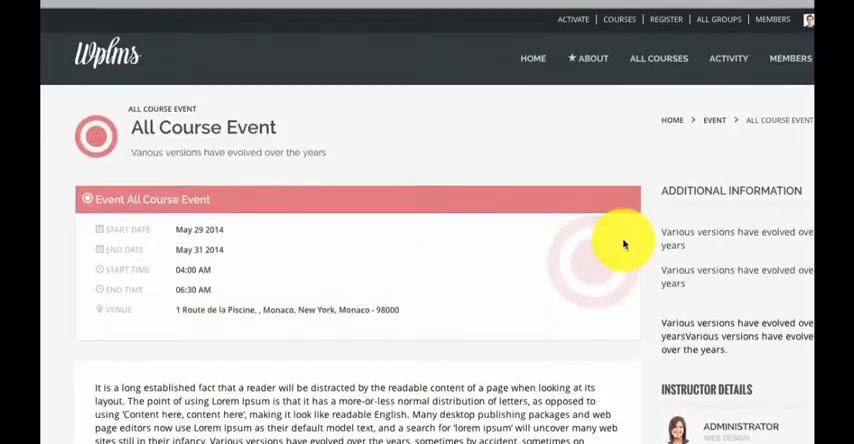
scroll("down", 3)
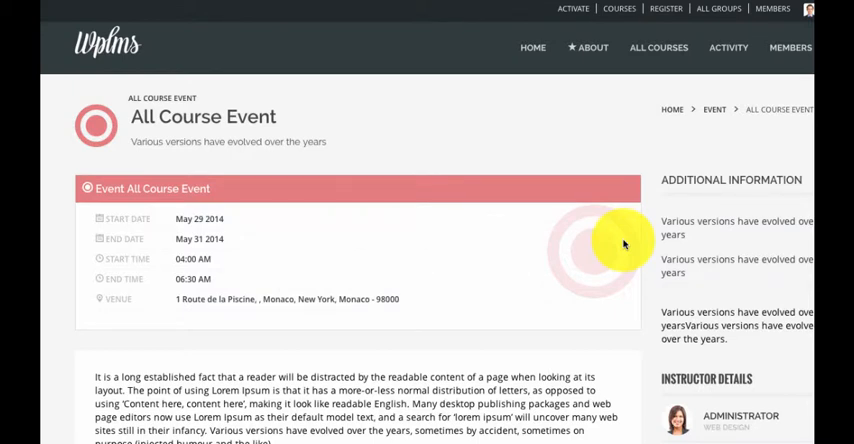
mouse_move(488, 187)
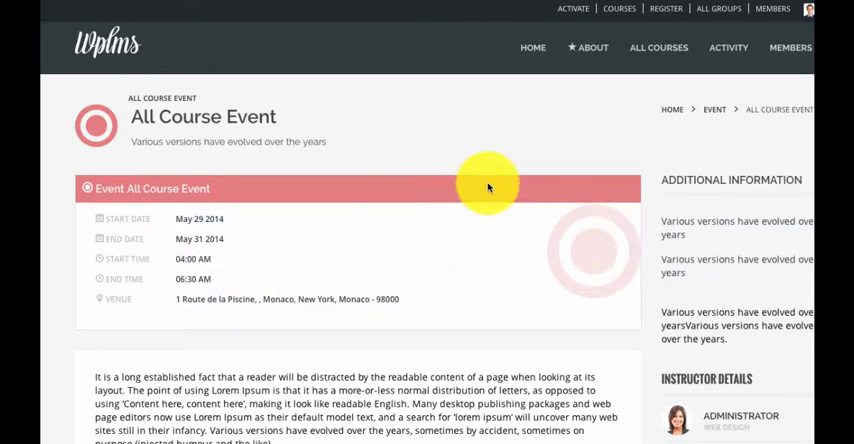
mouse_move(685, 180)
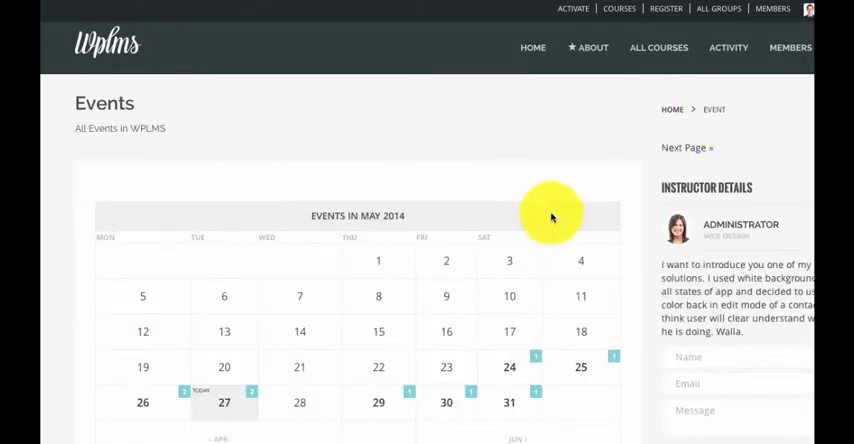
scroll("down", 3)
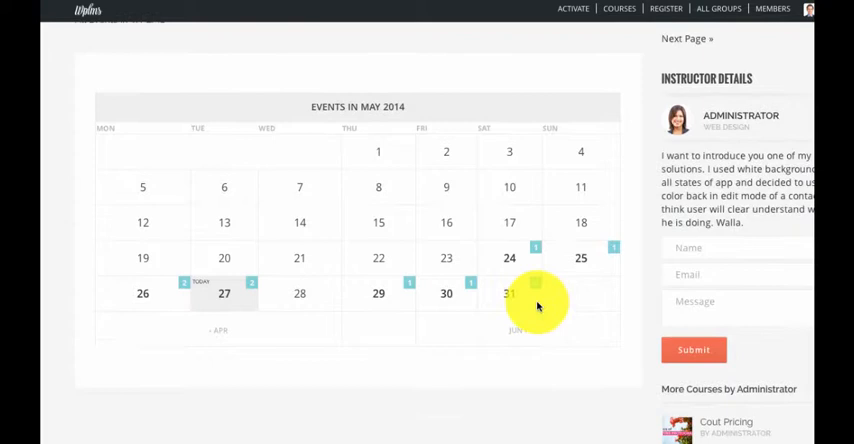